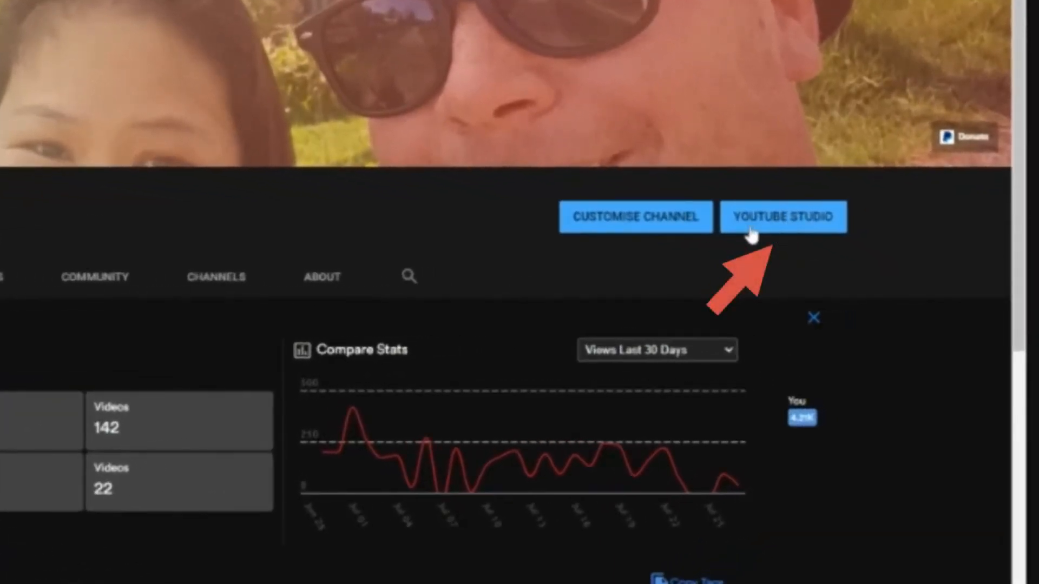
Enter YouTube Studio from the channel page and head to the Videos section.
{"action": "left_click", "coordinate": [784, 216]}
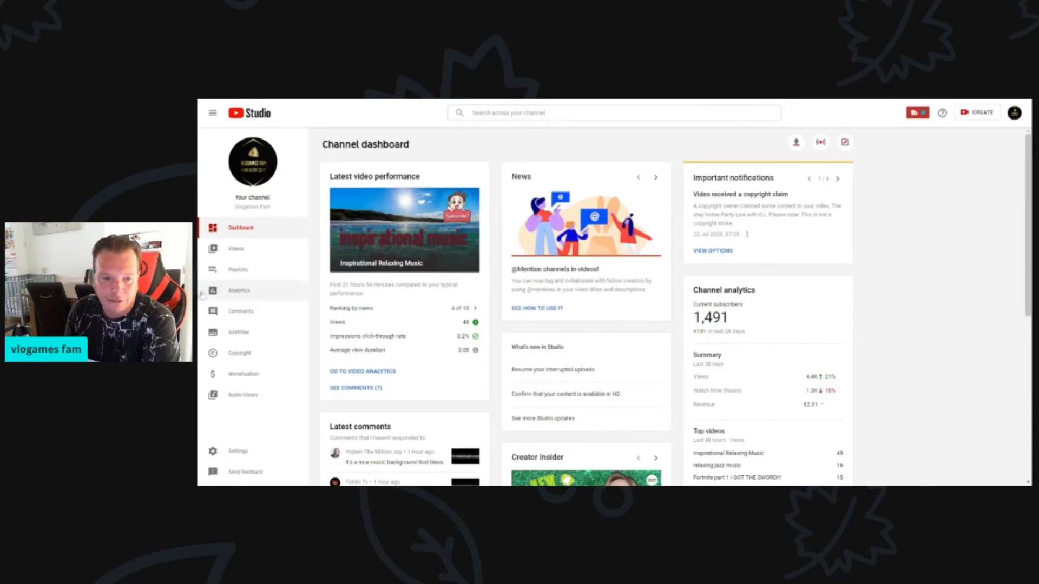
{"action": "left_click", "coordinate": [236, 249]}
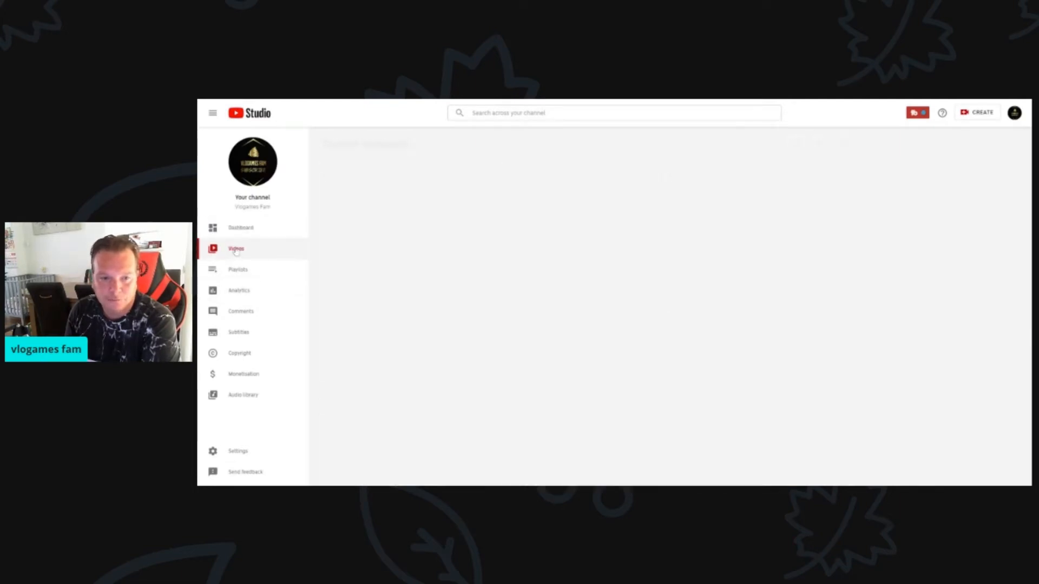
Load the Channel videos uploads list with visibility, views and comments.
{"action": "left_click", "coordinate": [236, 249]}
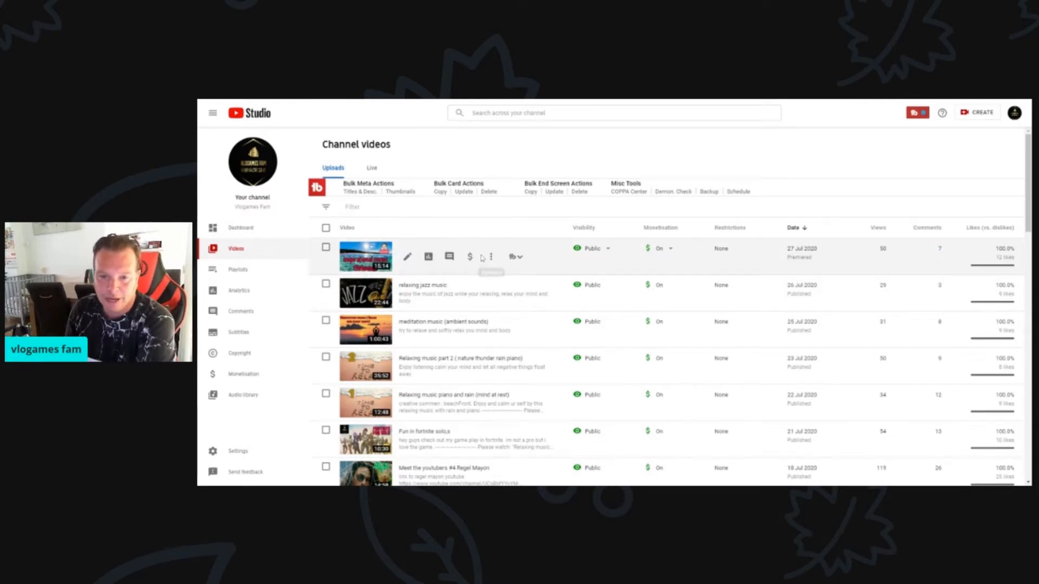
{"action": "mouse_move", "coordinate": [469, 257]}
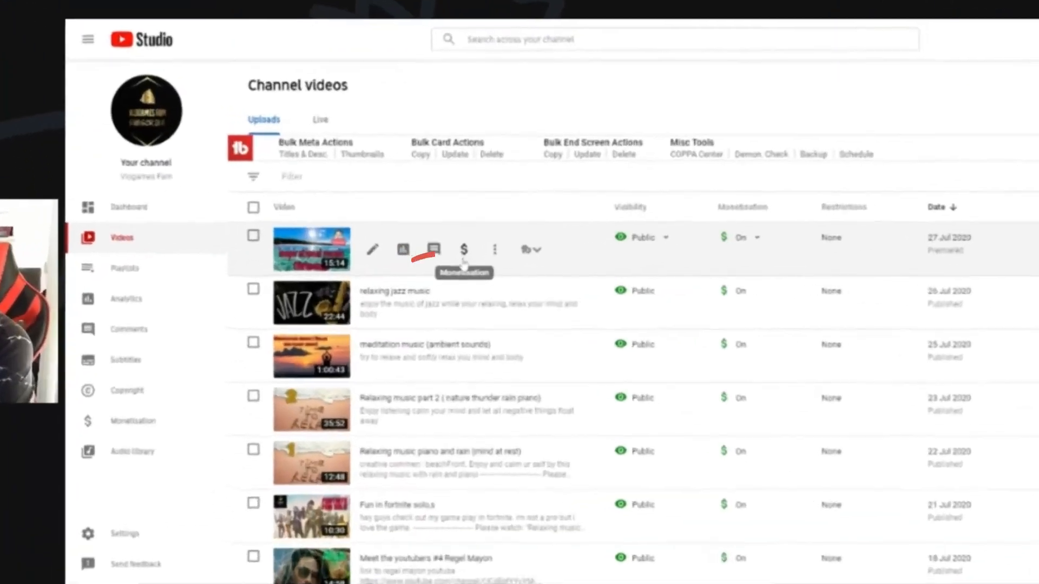
Reach the monetisation page of the top video, Inspirational Relaxing Music.
{"action": "left_click", "coordinate": [464, 249]}
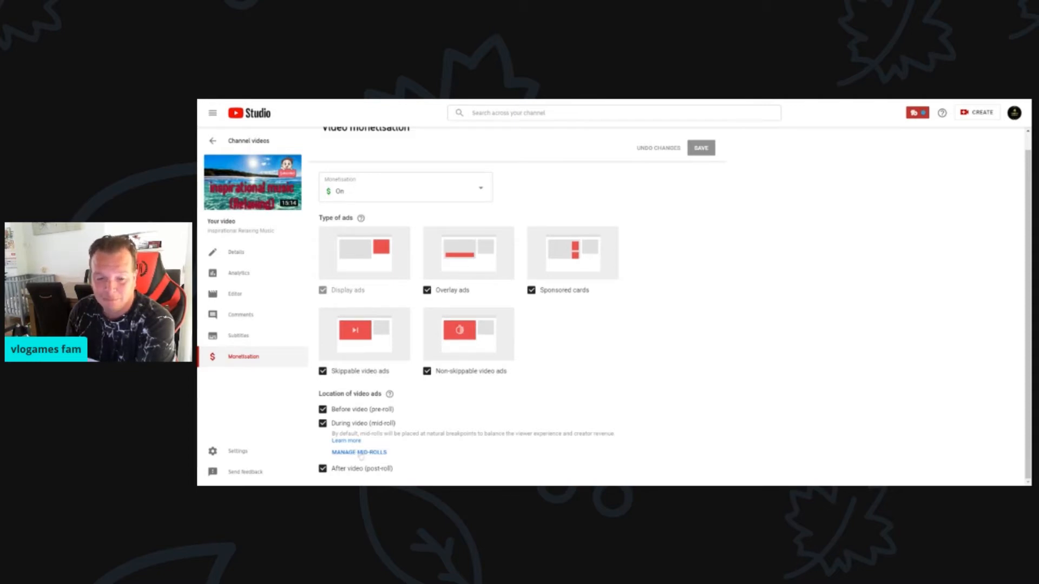
Launch Manage mid-rolls and add a break at 00:00 beside 06:27 and 14:57.
{"action": "left_click", "coordinate": [358, 452]}
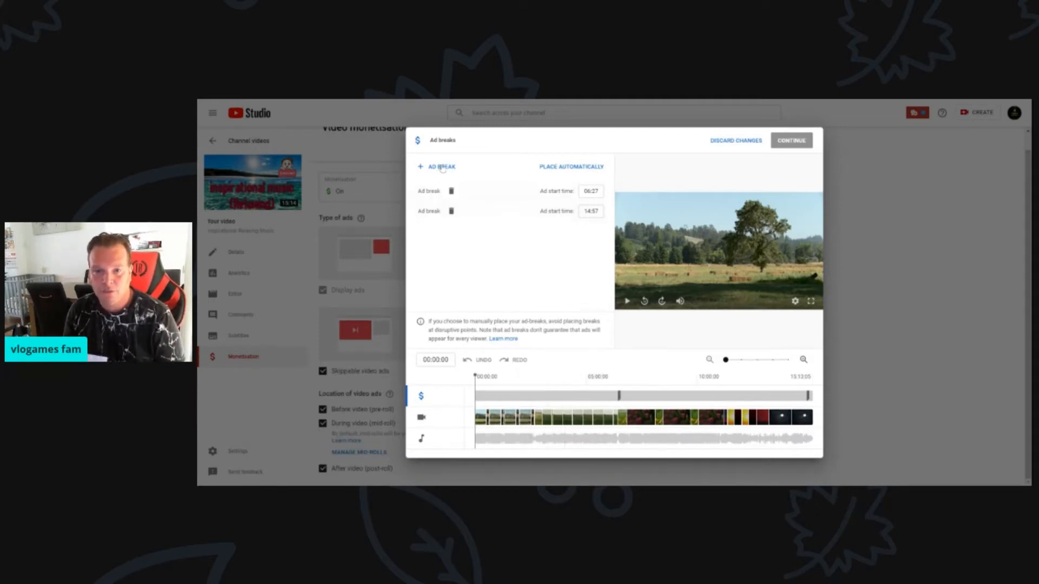
{"action": "left_click", "coordinate": [436, 167]}
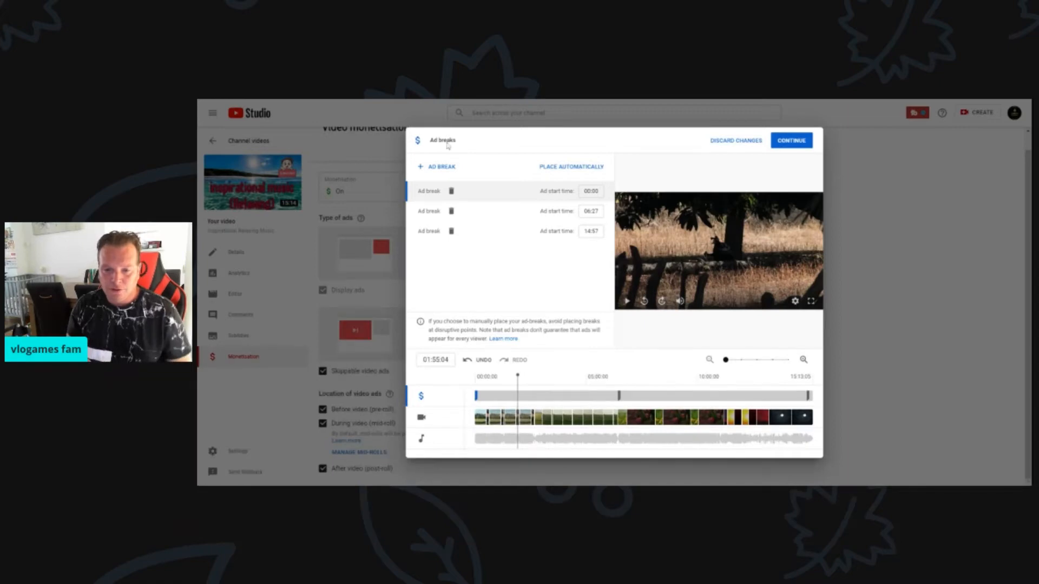
Undo the stray break, add a new one and drag its marker to 01:53, giving four breaks.
{"action": "left_click", "coordinate": [451, 190]}
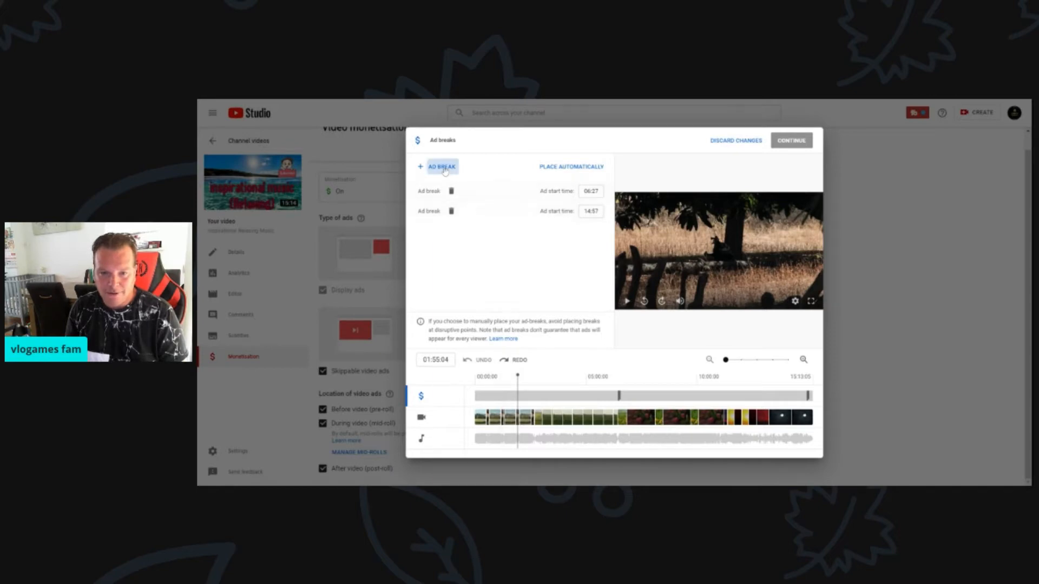
{"action": "left_click", "coordinate": [435, 166]}
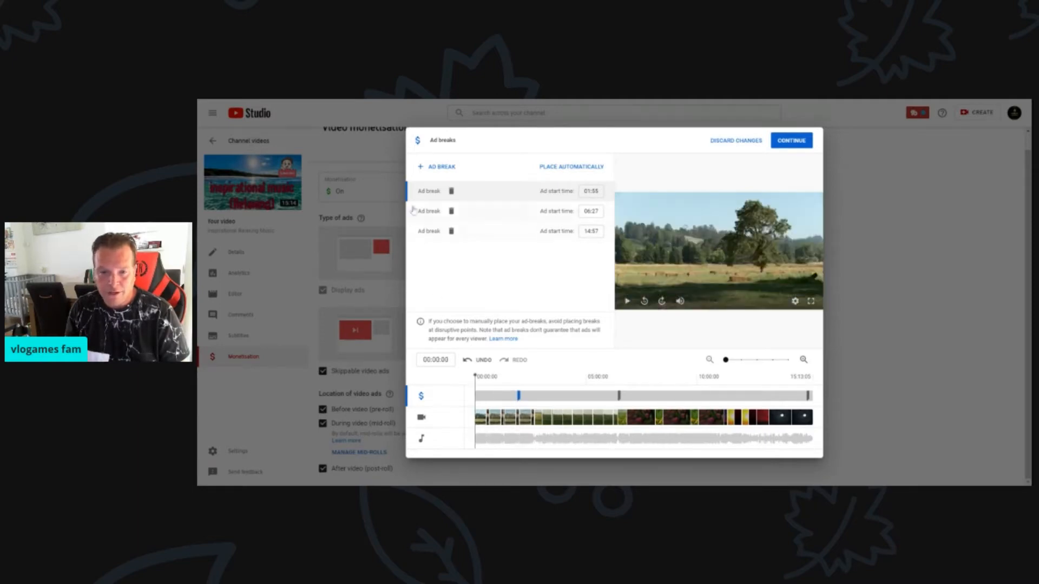
{"action": "left_click", "coordinate": [434, 166]}
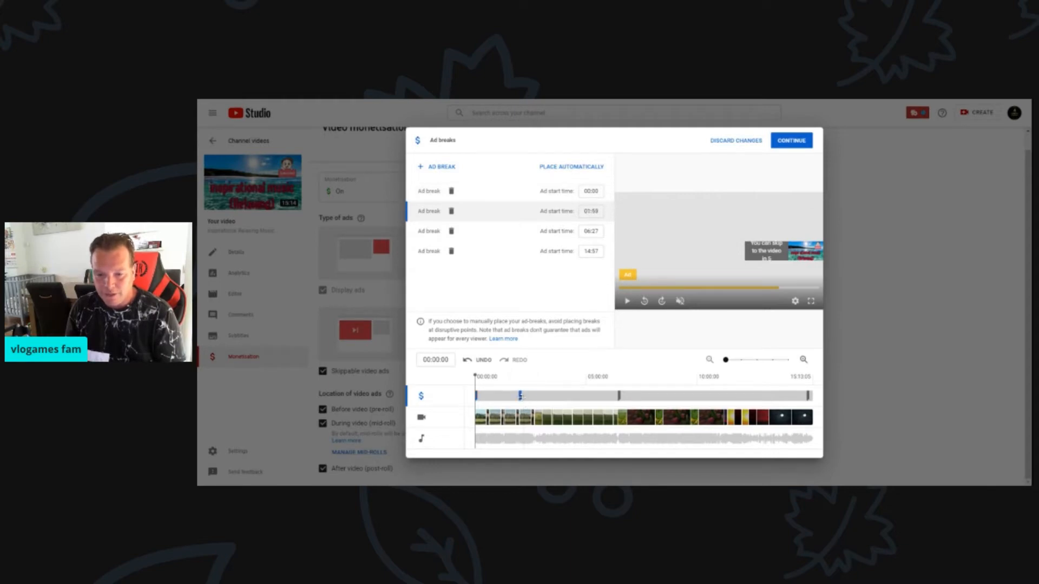
{"action": "left_click_drag", "start_coordinate": [520, 395], "coordinate": [530, 395]}
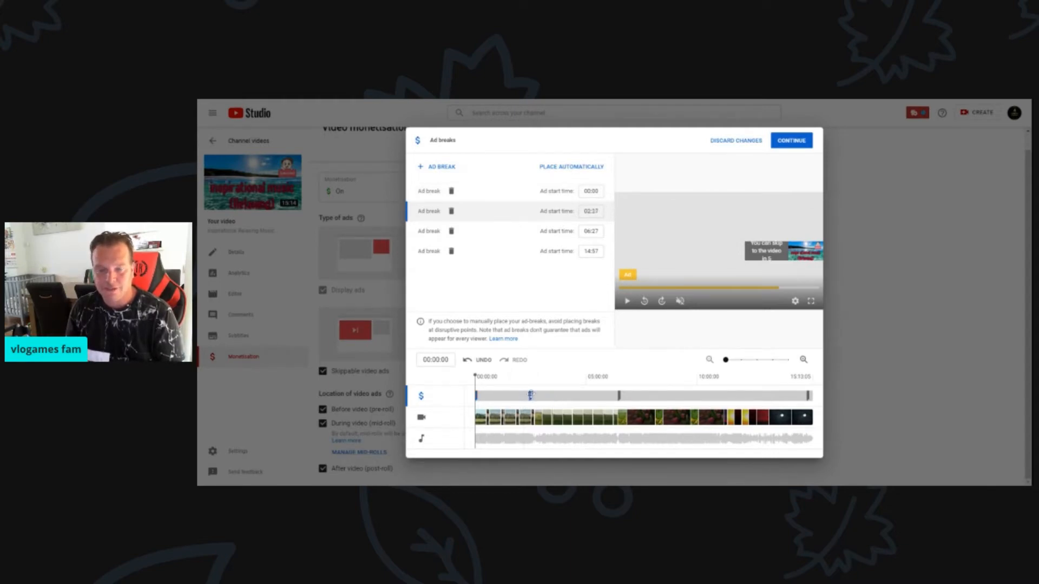
{"action": "left_click_drag", "start_coordinate": [530, 396], "coordinate": [506, 396]}
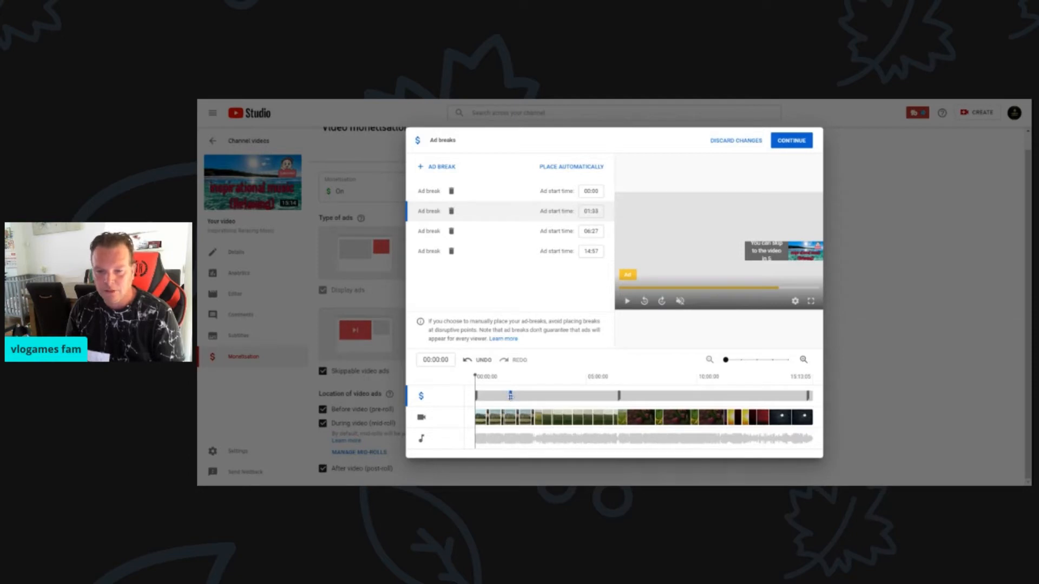
{"action": "left_click_drag", "start_coordinate": [509, 396], "coordinate": [533, 396]}
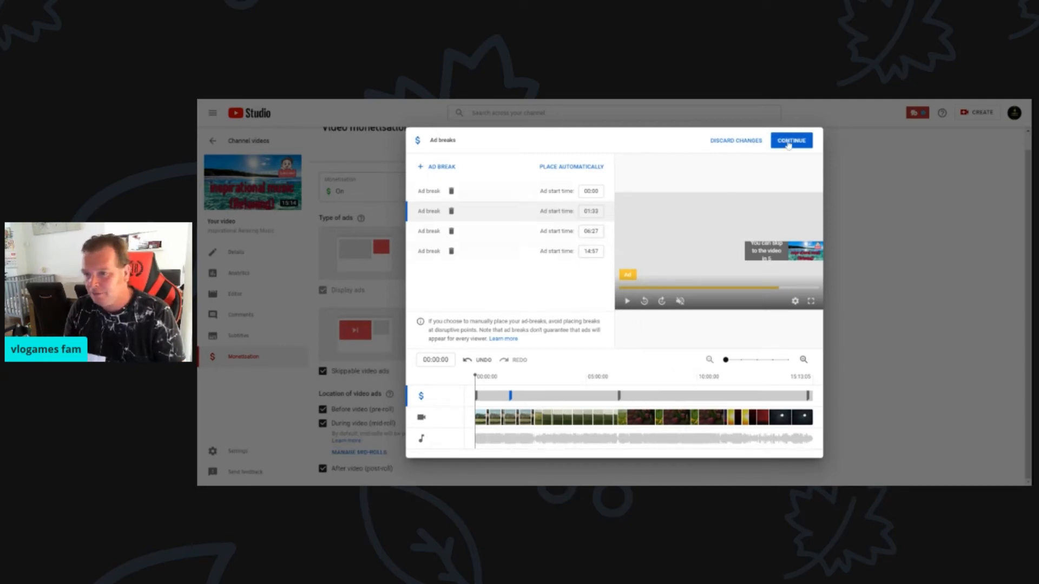
Continue out of the Ad breaks dialog and save the video's monetisation settings.
{"action": "left_click", "coordinate": [790, 139]}
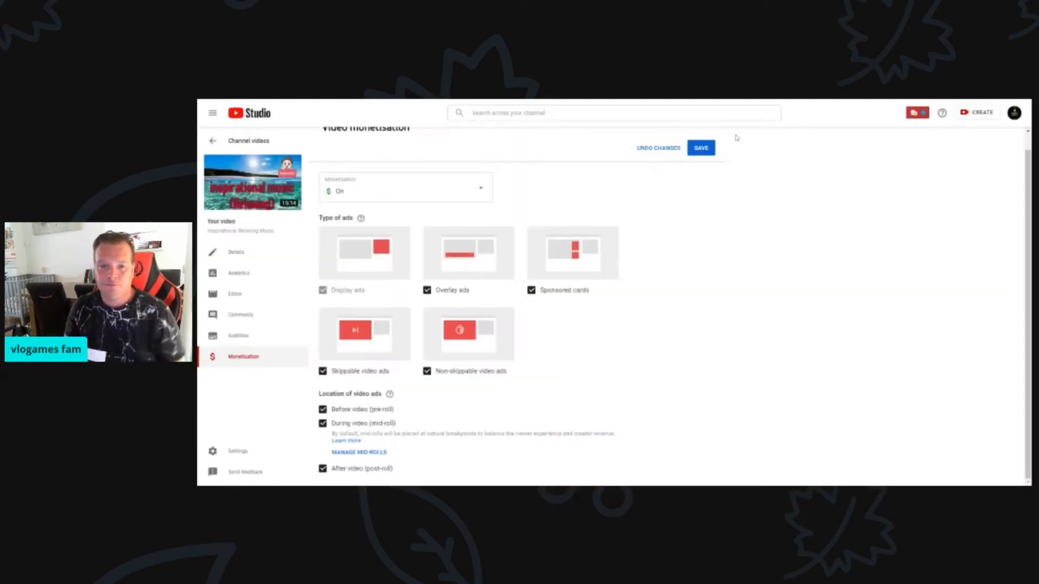
{"action": "left_click", "coordinate": [701, 147]}
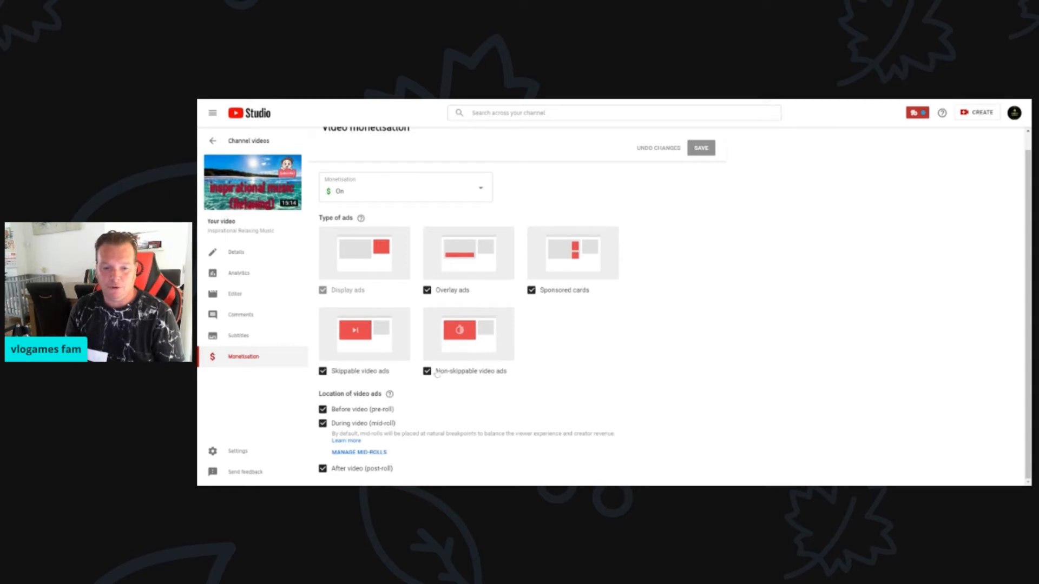
{"action": "left_click", "coordinate": [358, 452]}
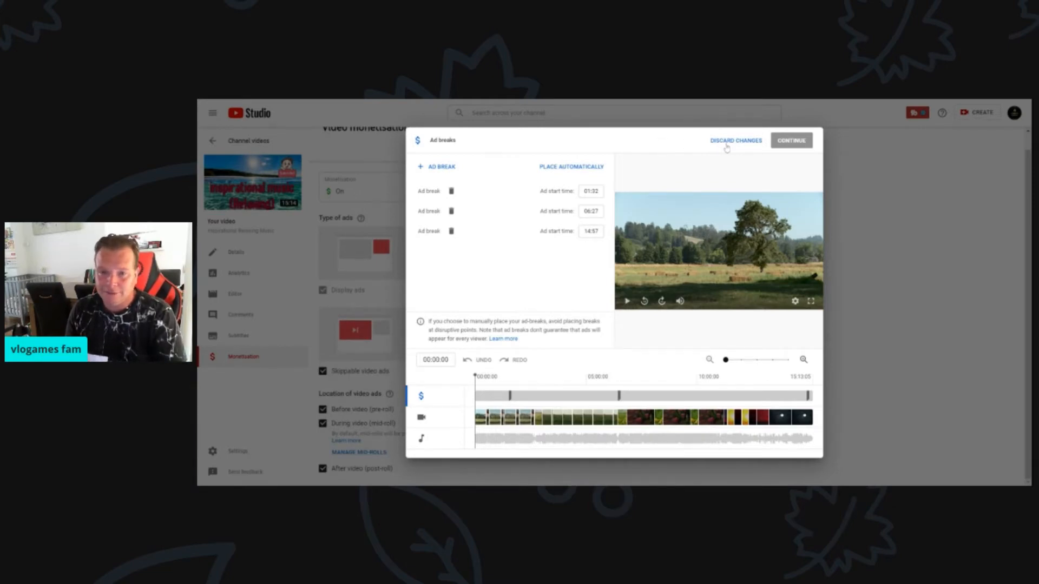
{"action": "left_click", "coordinate": [790, 140]}
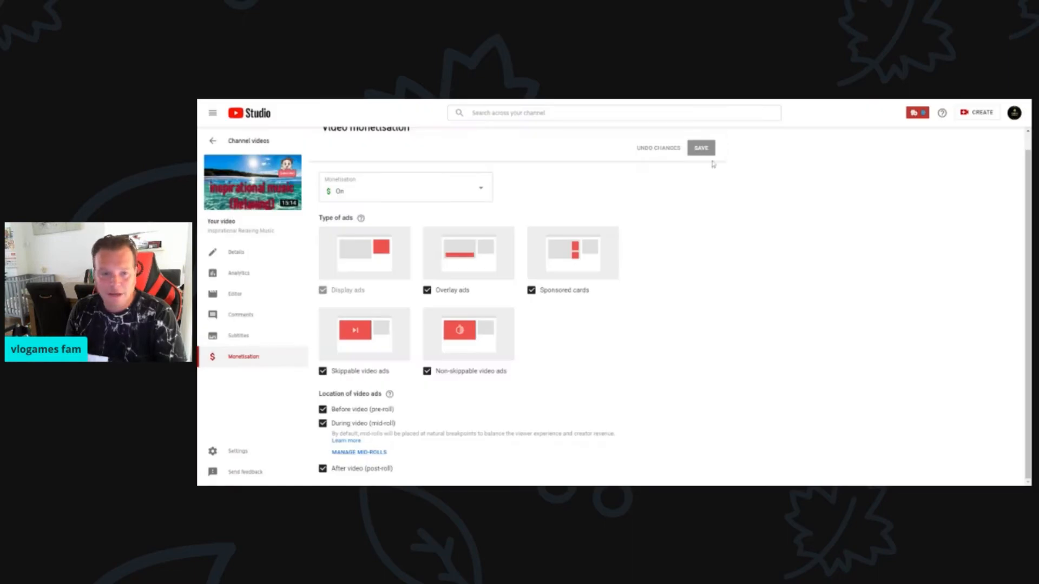